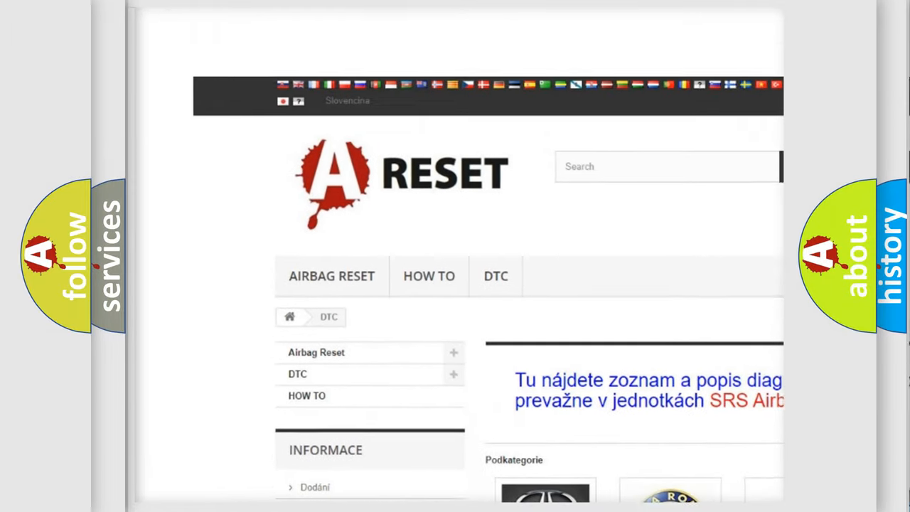
# Open the Jeep DTC tile to show its grid of diagnostic code subcategories.
pyautogui.scroll(-3)
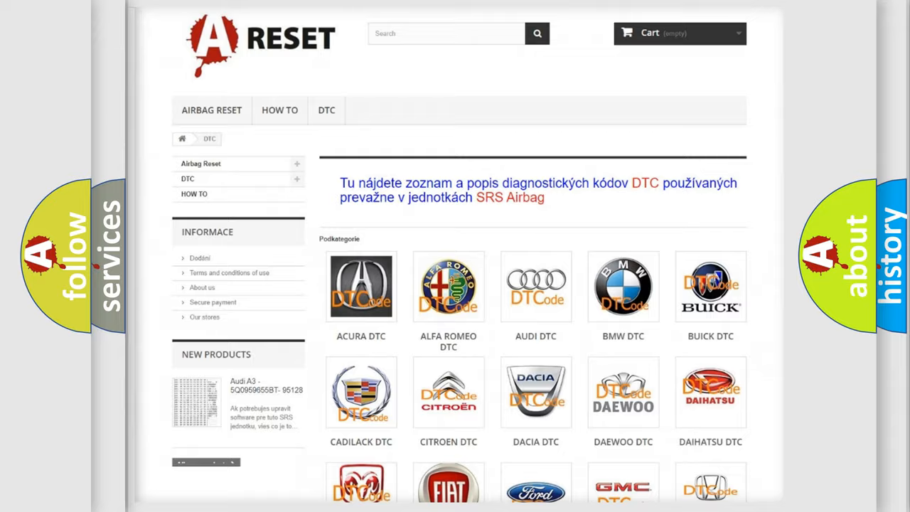
pyautogui.scroll(-3)
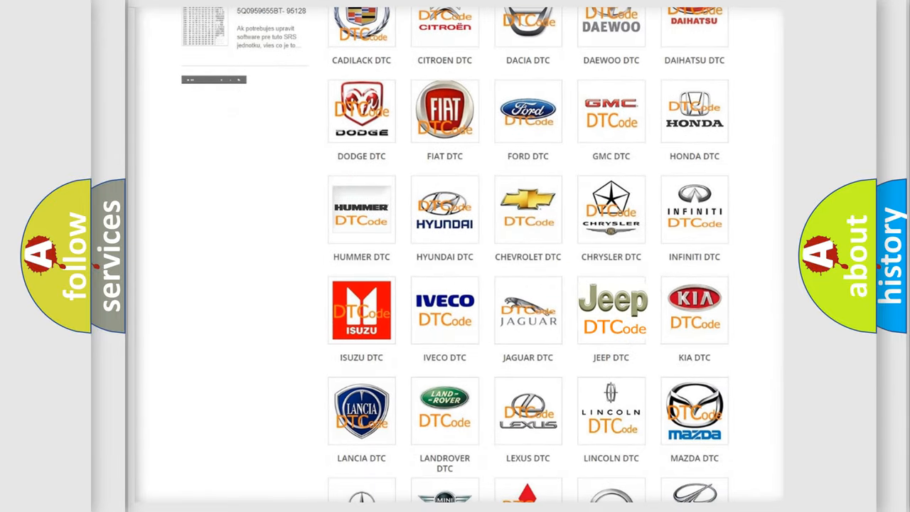
pyautogui.click(611, 309)
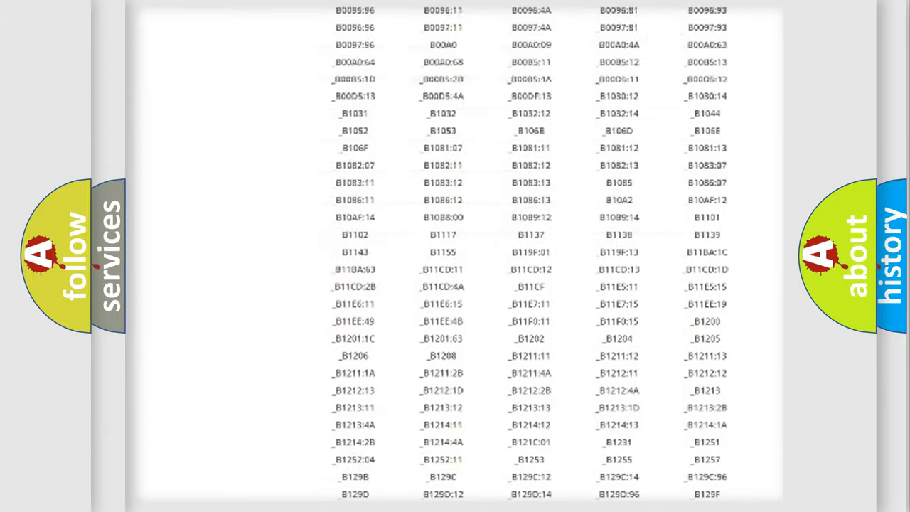
pyautogui.scroll(3)
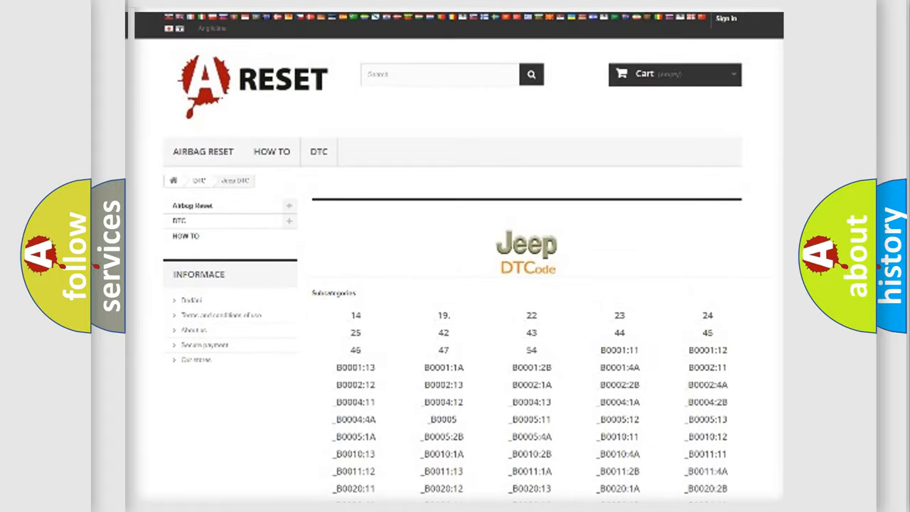